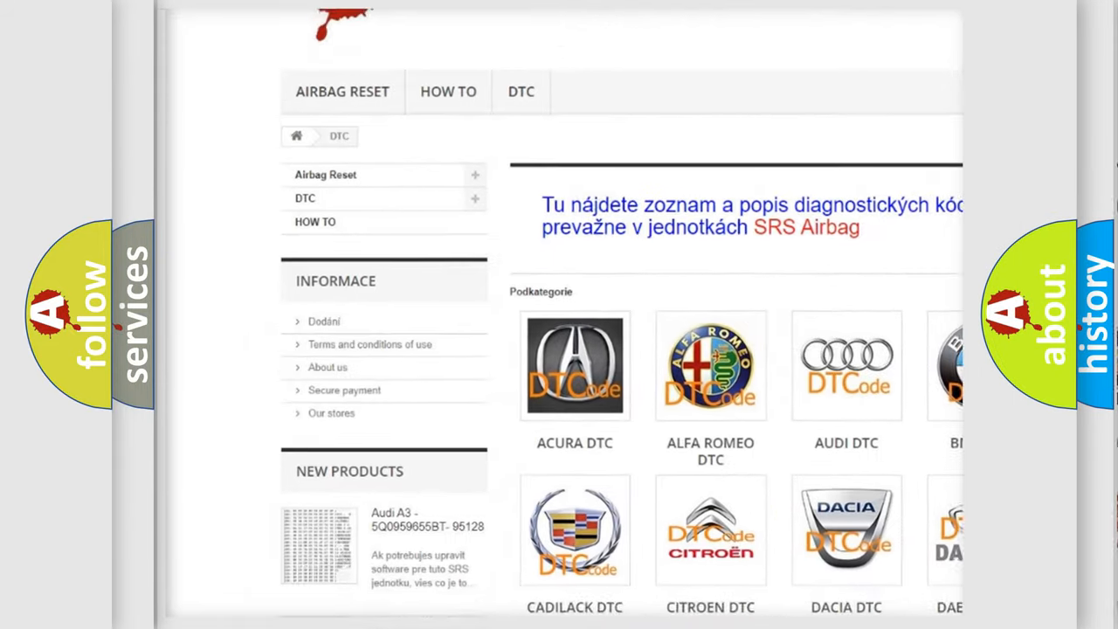
scroll("down", 3)
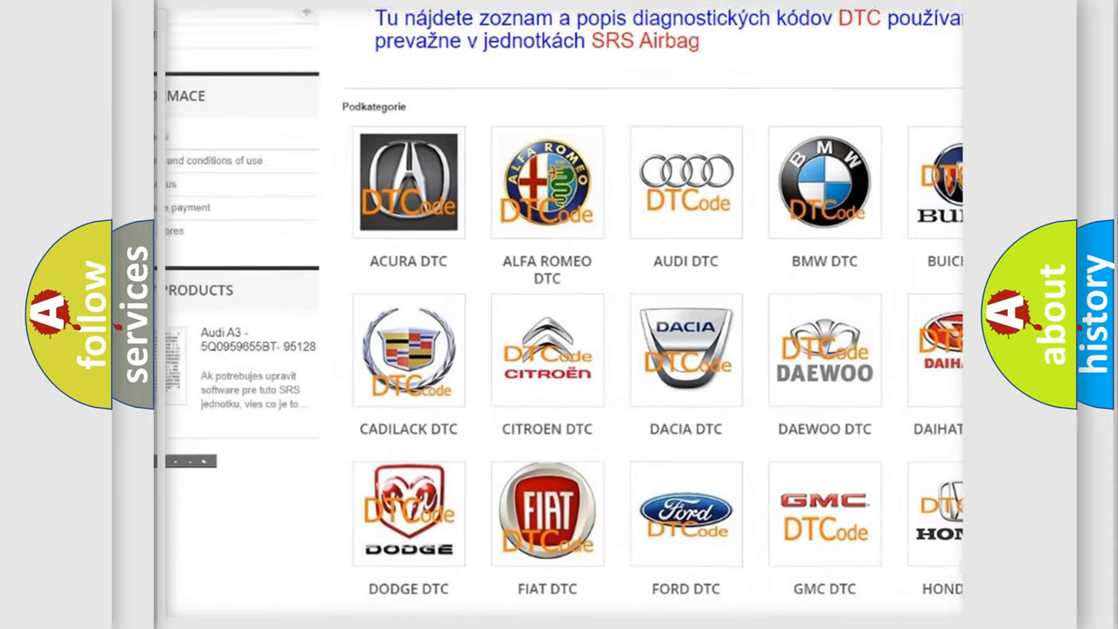
scroll("down", 3)
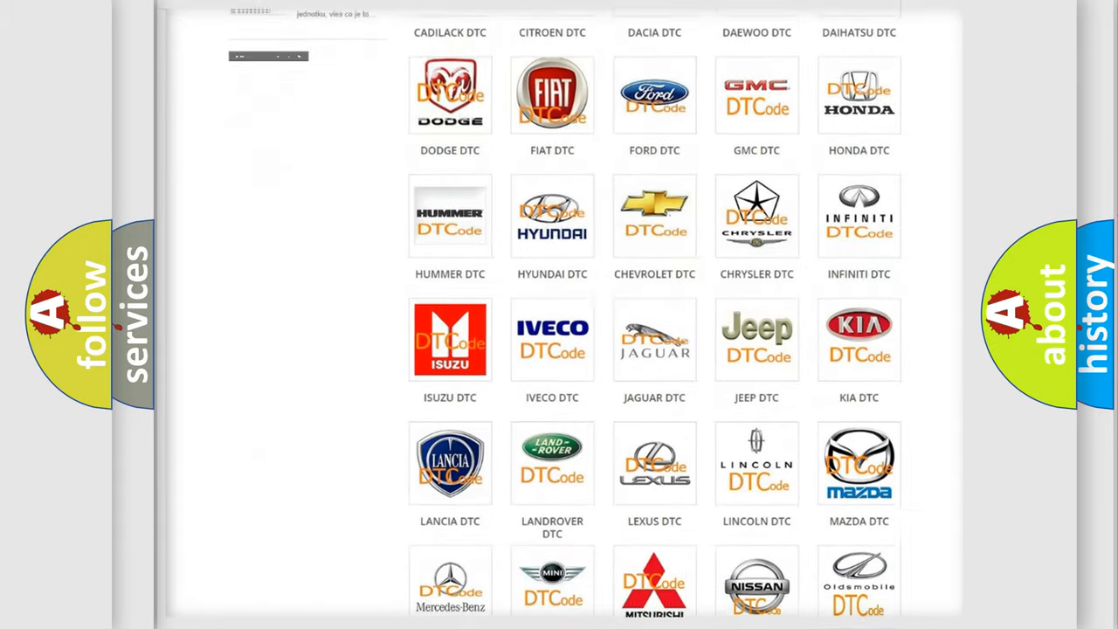
scroll("down", 3)
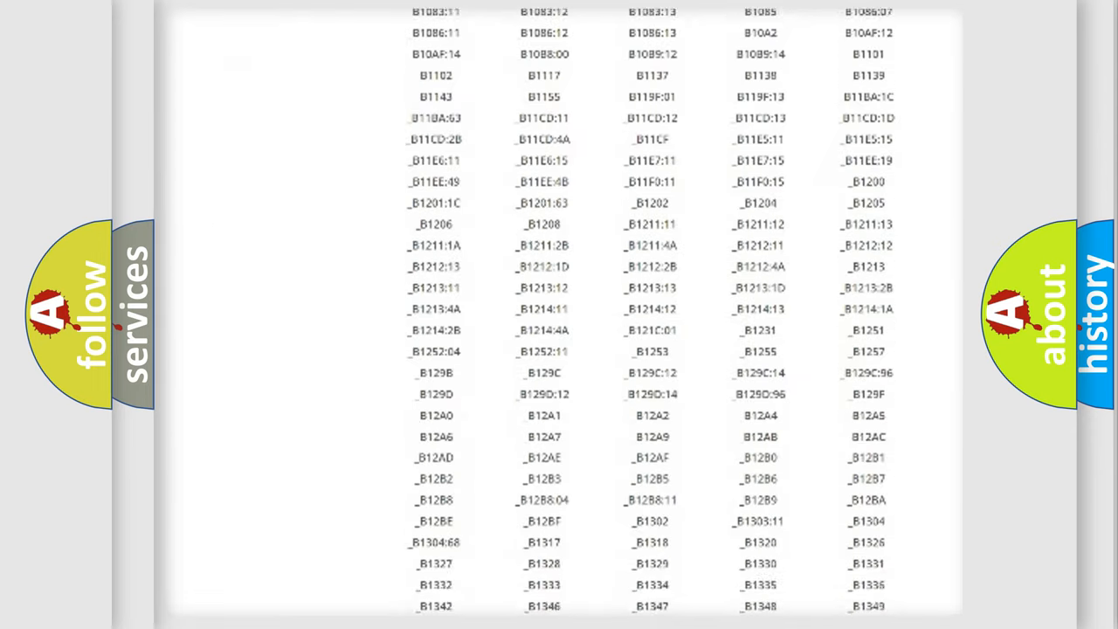
scroll("down", 3)
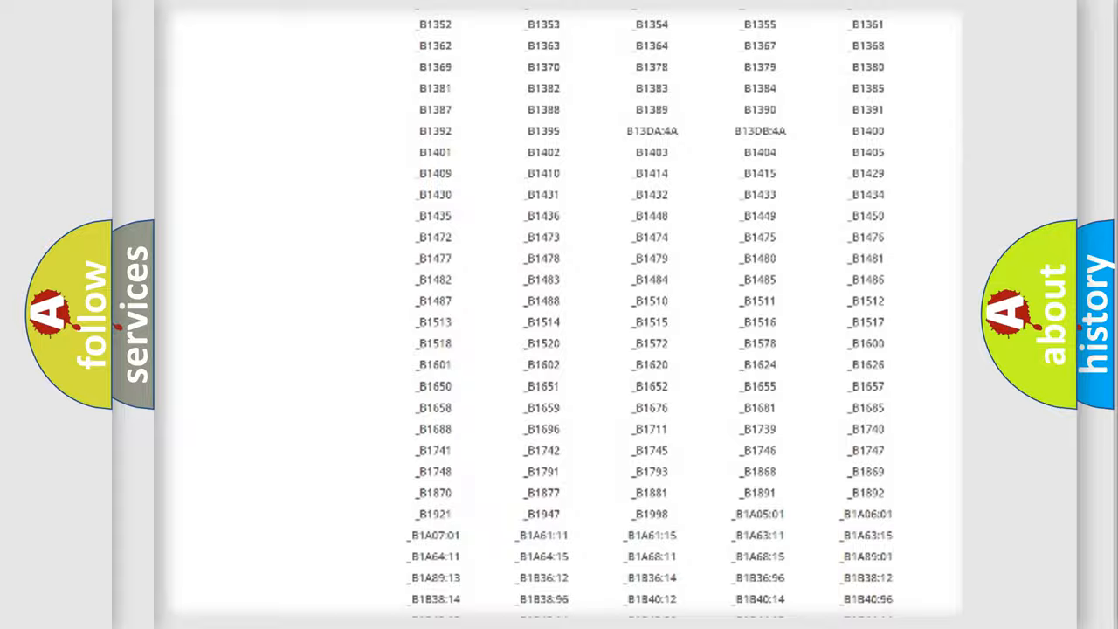